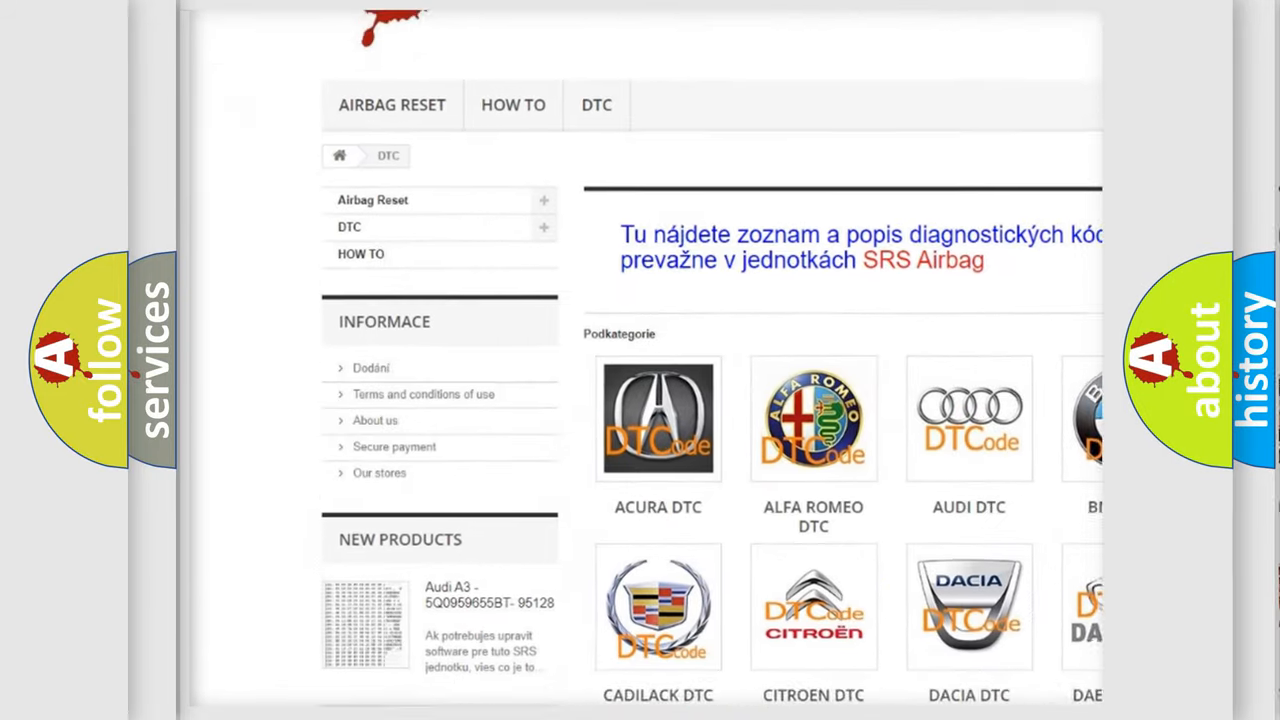
Scroll down through the list of B-series DTC codes on airbagreset.sk
{"action": "scroll", "scroll_direction": "down", "scroll_amount": 3}
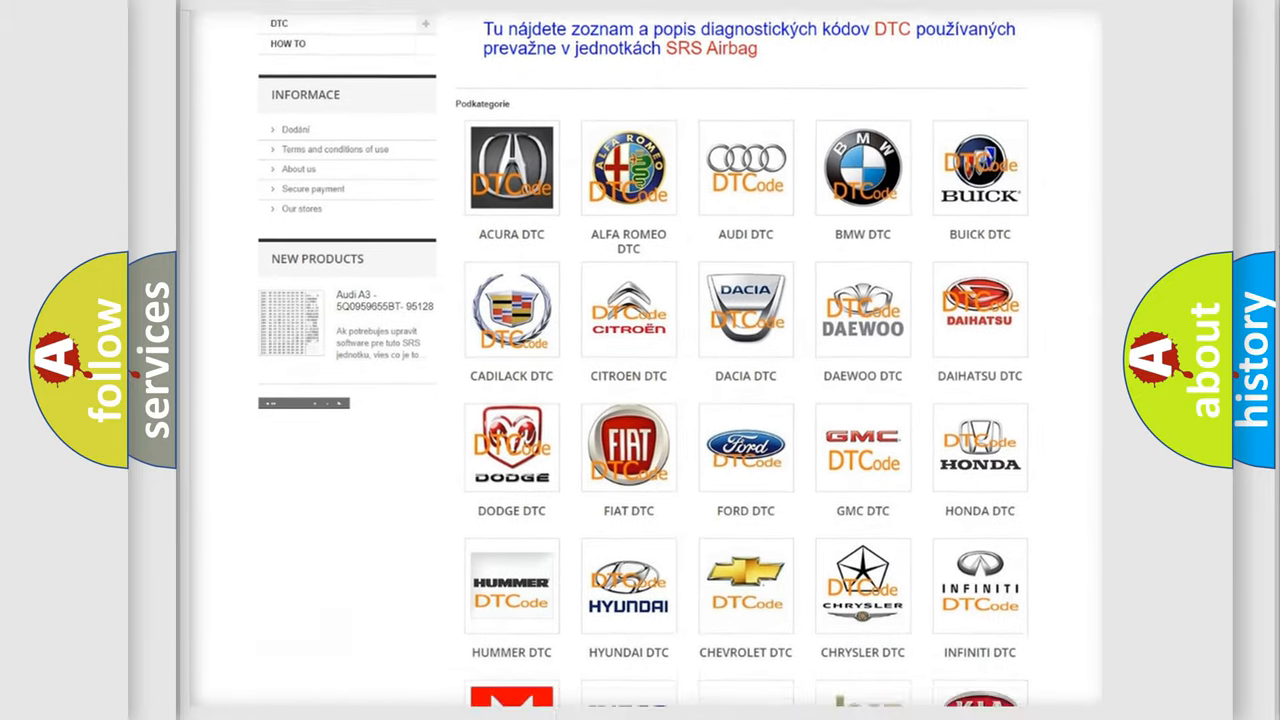
{"action": "scroll", "scroll_direction": "down", "scroll_amount": 3}
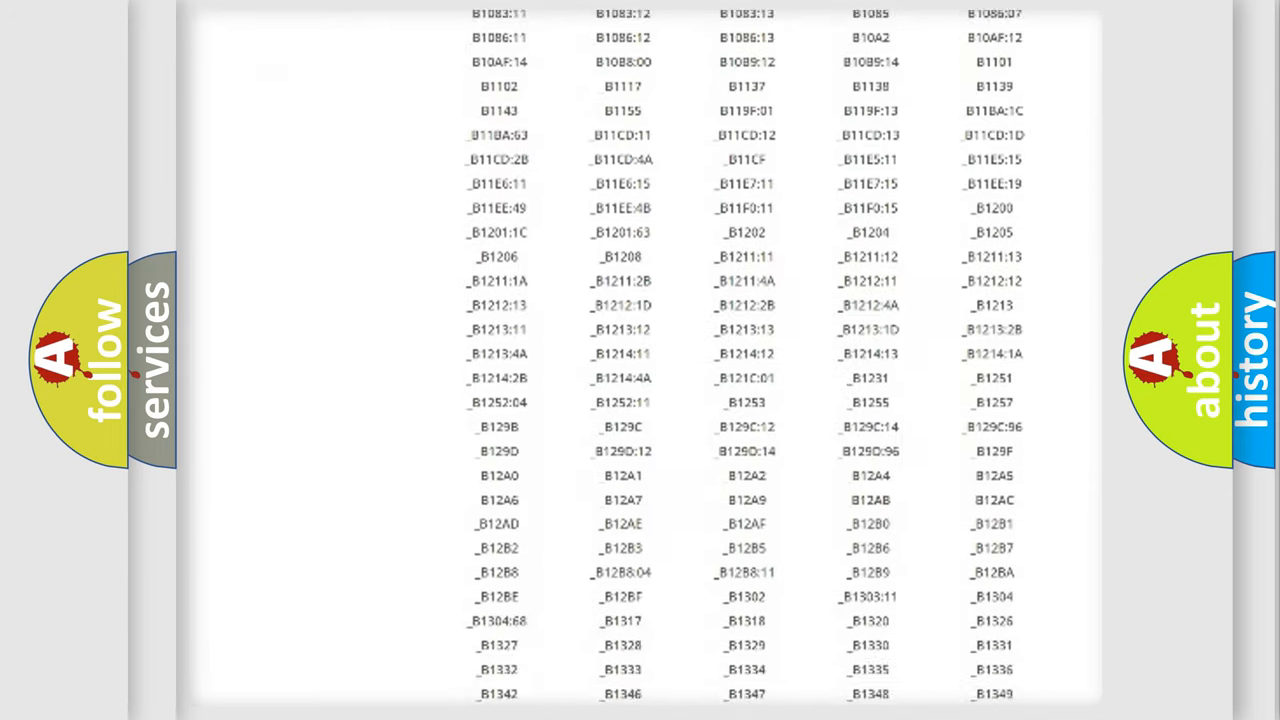
{"action": "scroll", "scroll_direction": "down", "scroll_amount": 3}
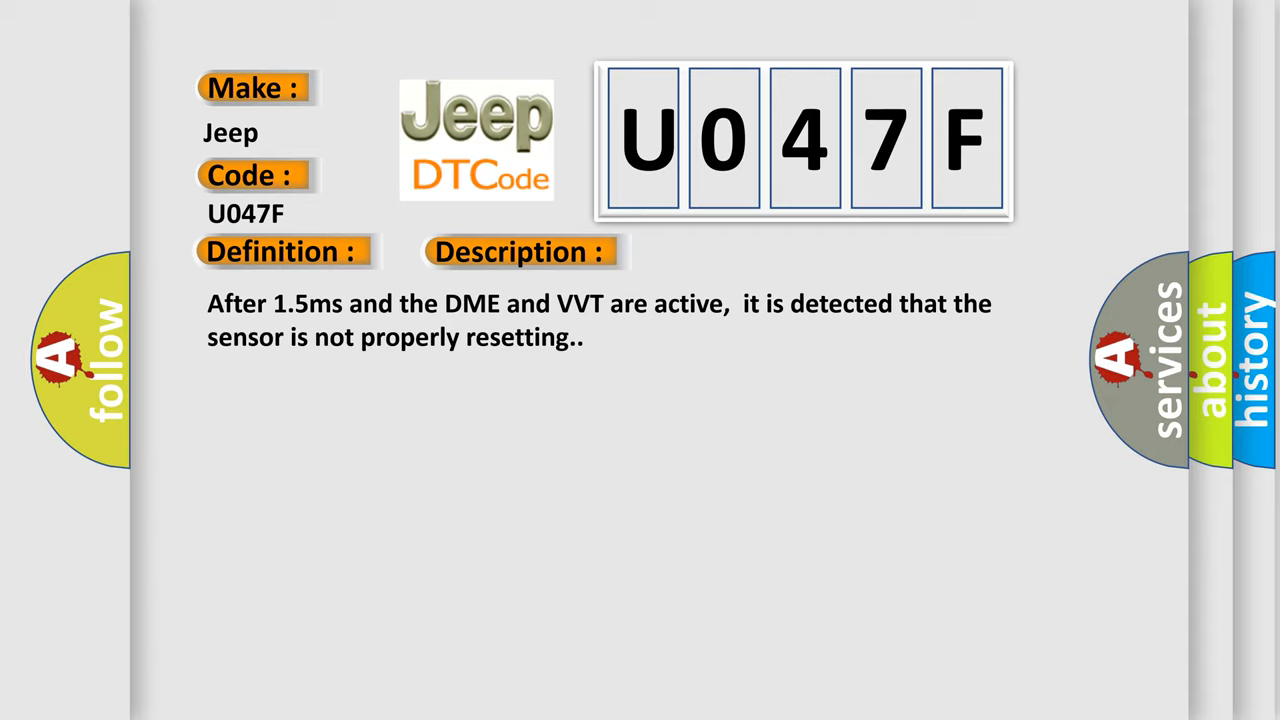
Advance the U047F card from Description to the Cause: plug contact problem at pin 6
{"action": "left_click", "coordinate": [735, 251]}
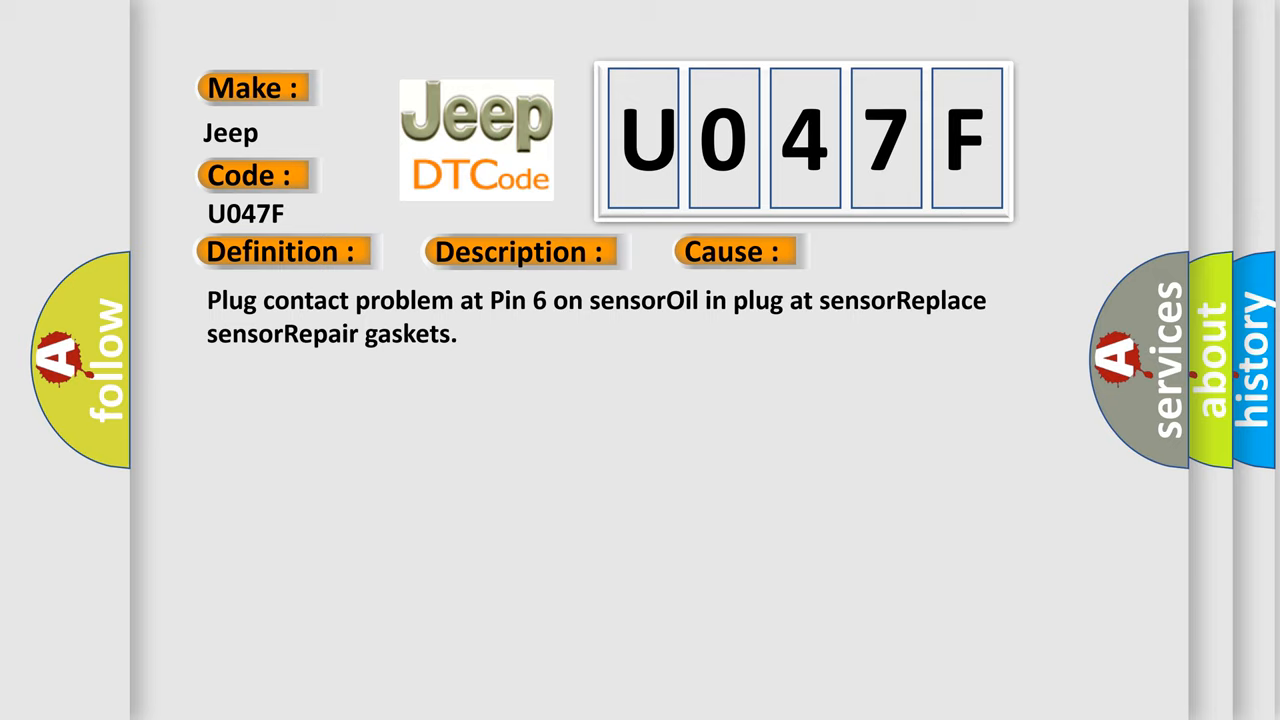